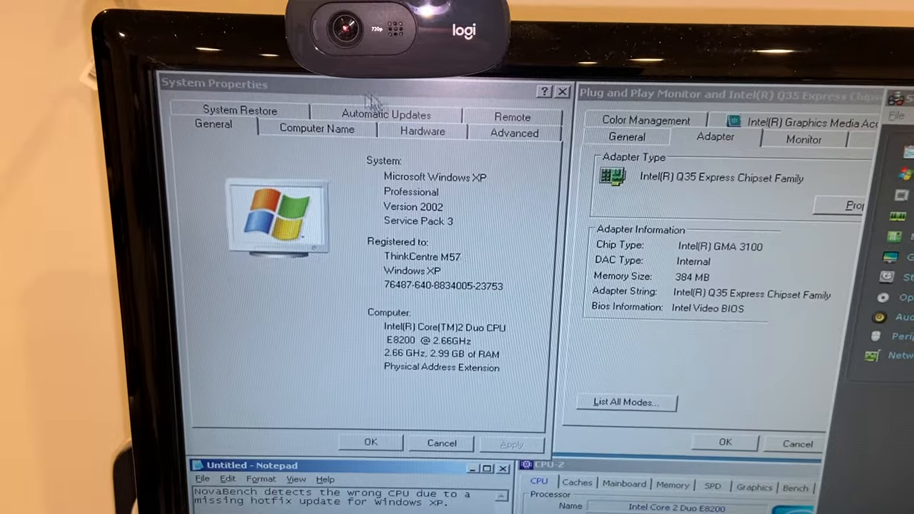
- Review the installed hardware list in Device Manager from the Hardware tab, then close it
{"action": "left_click", "coordinate": [423, 131]}
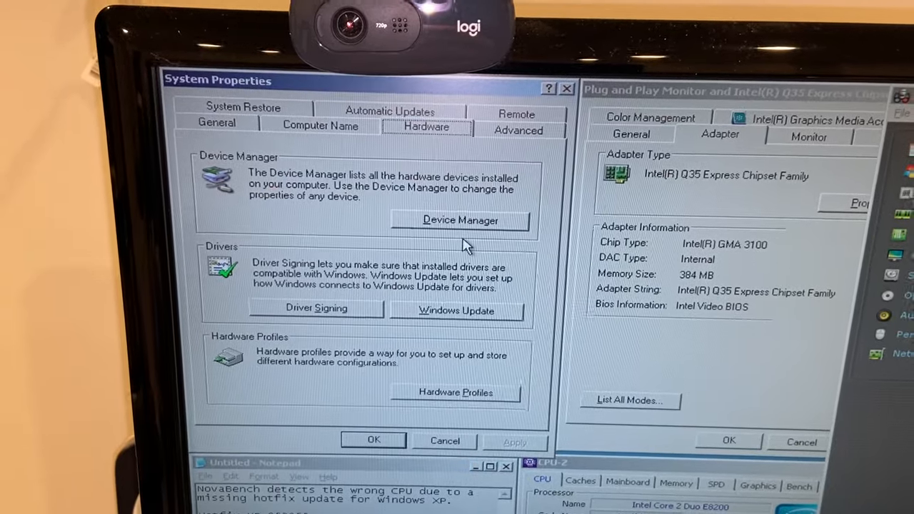
{"action": "left_click", "coordinate": [460, 219]}
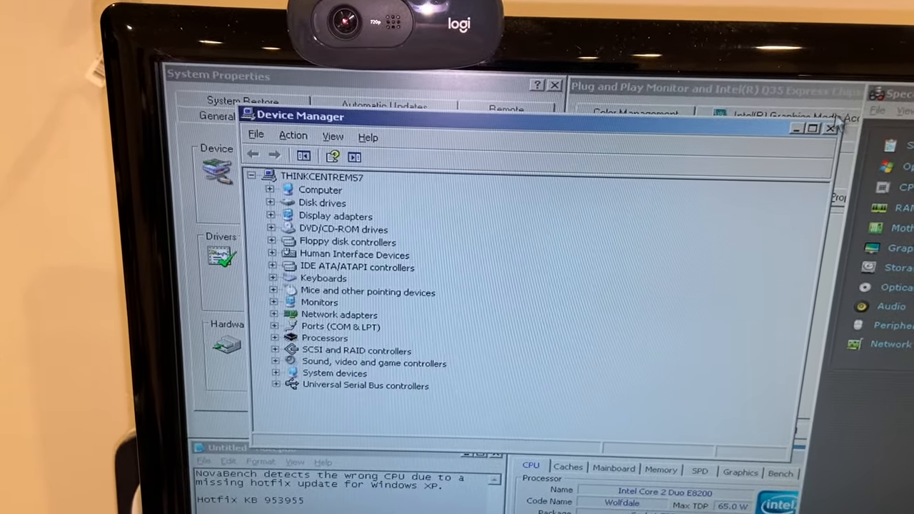
{"action": "left_click", "coordinate": [831, 128]}
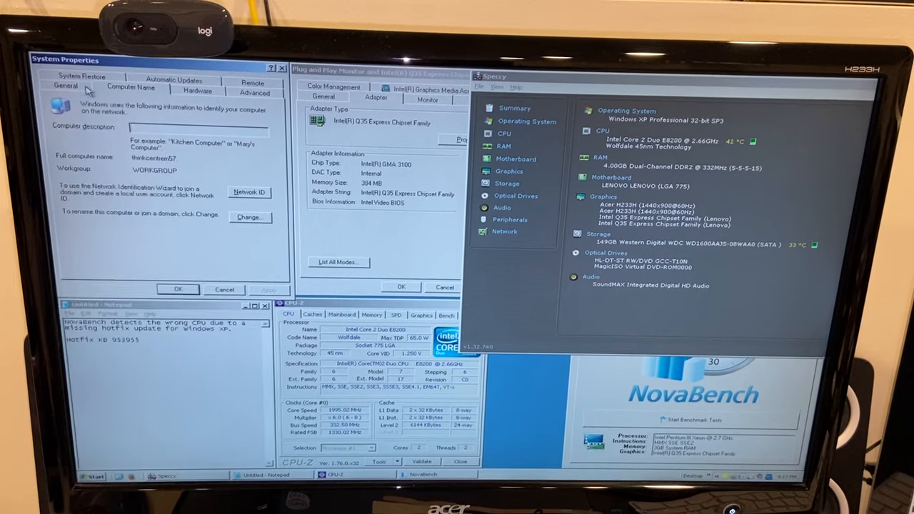
- Return System Properties to the General overview and close the window
{"action": "left_click", "coordinate": [66, 86]}
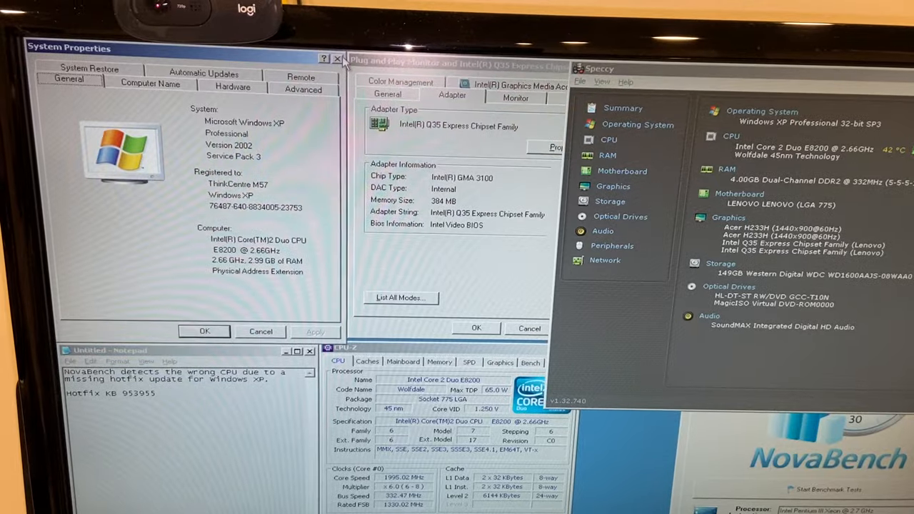
{"action": "left_click", "coordinate": [338, 58]}
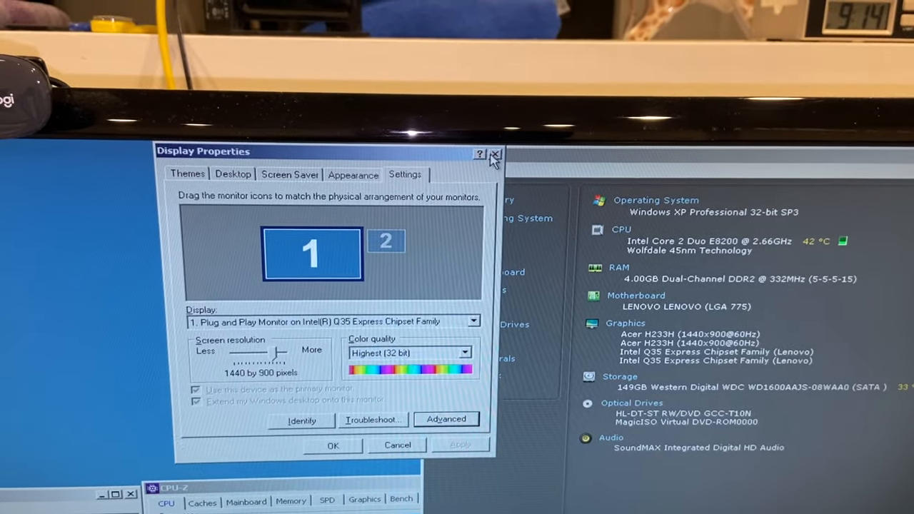
- Close Display Properties after checking the 1440 by 900, 32-bit screen settings
{"action": "left_click", "coordinate": [494, 154]}
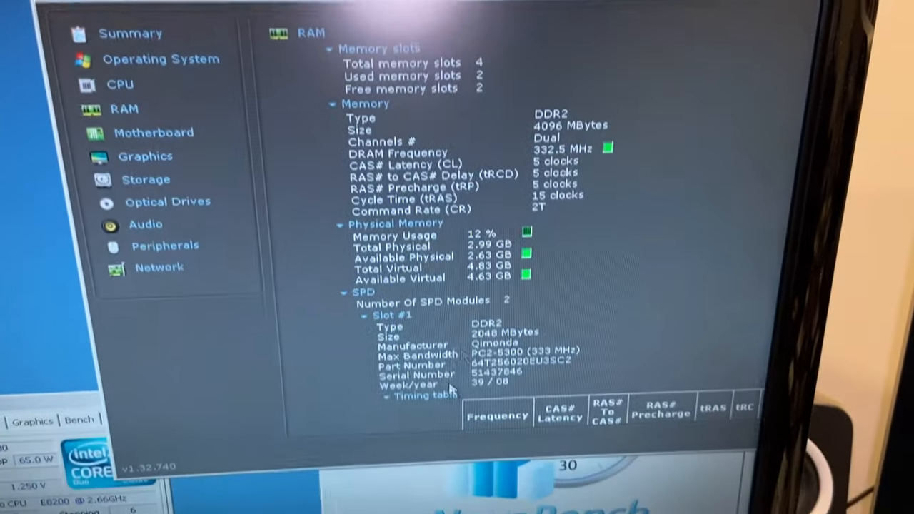
- Scroll Speccy's RAM page, collapsing Slot #1 and expanding Slot #2's Qimonda module details
{"action": "scroll", "scroll_direction": "down", "scroll_amount": 3}
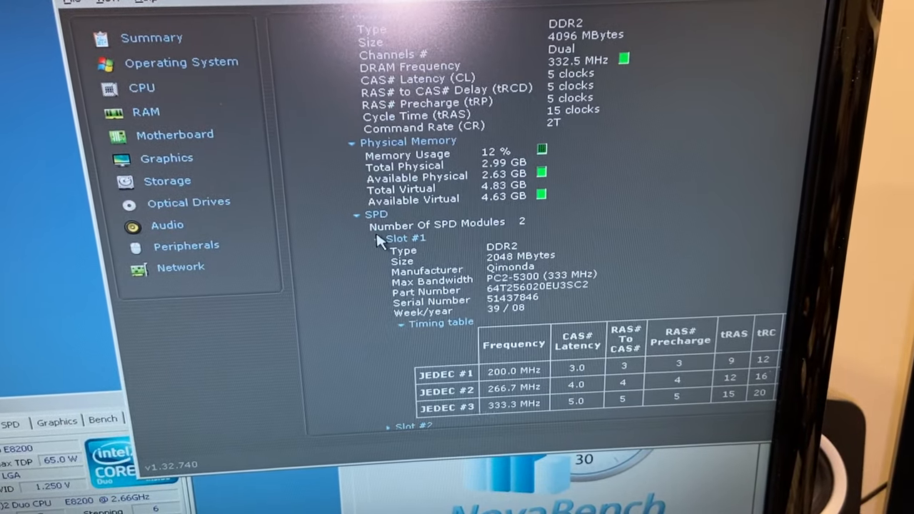
{"action": "left_click", "coordinate": [386, 238]}
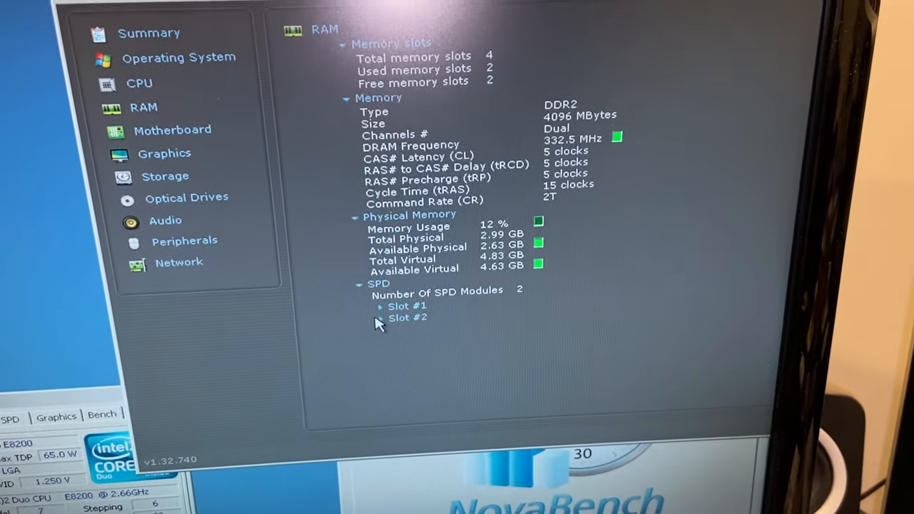
{"action": "left_click", "coordinate": [379, 318]}
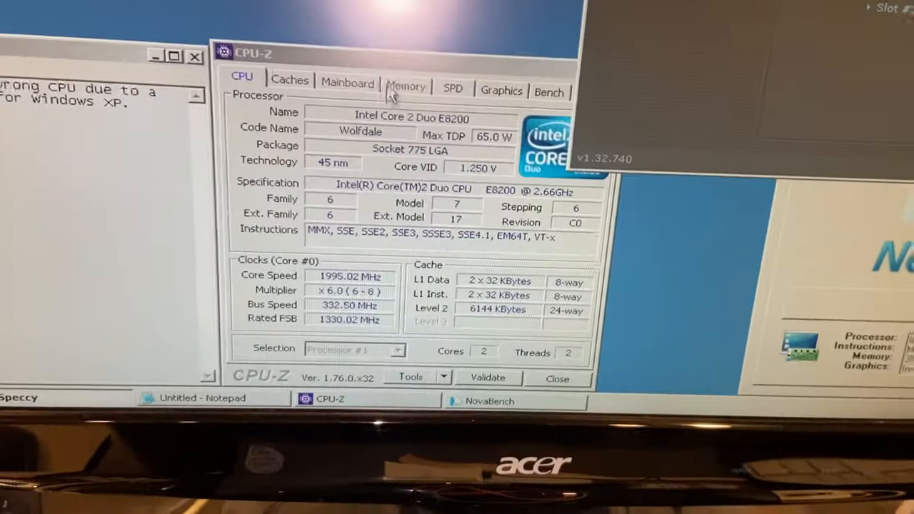
- Check CPU-Z's memory timings and the Slot #2 SPD module details, then return to CPU
{"action": "left_click", "coordinate": [405, 88]}
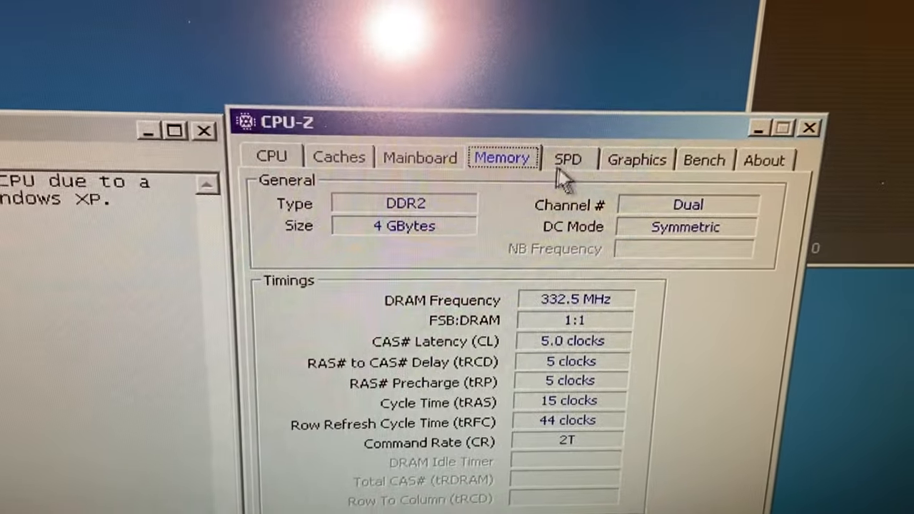
{"action": "left_click", "coordinate": [568, 158]}
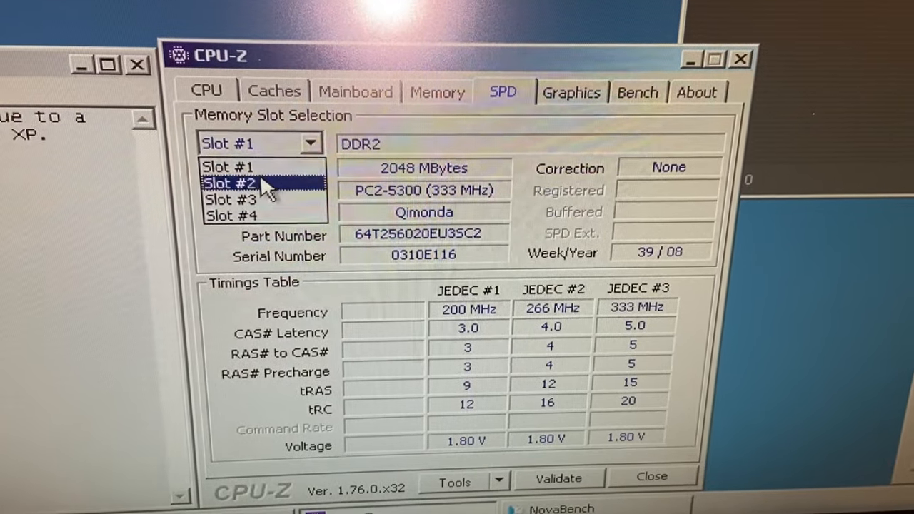
{"action": "left_click", "coordinate": [229, 182]}
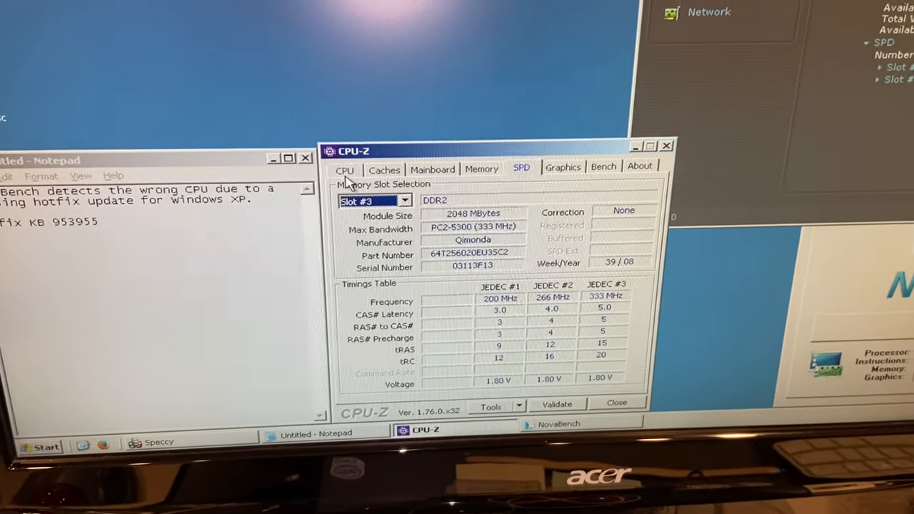
{"action": "left_click", "coordinate": [345, 170]}
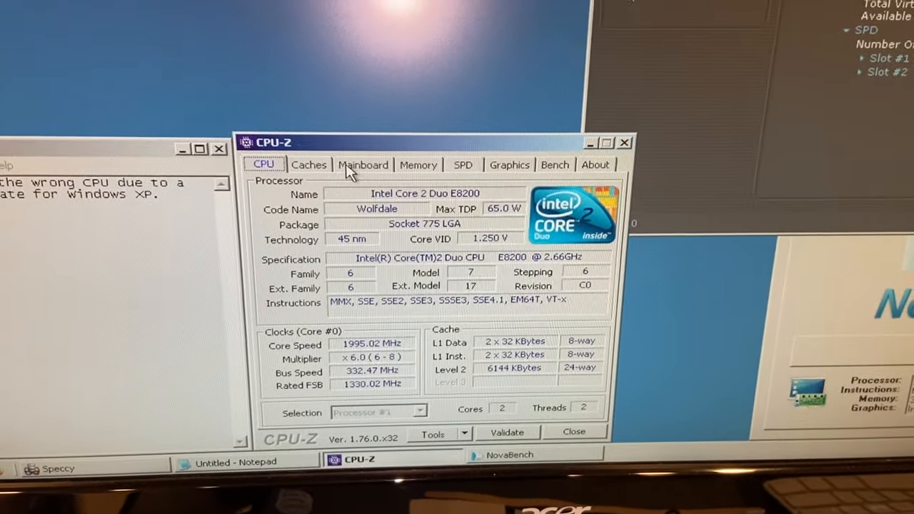
- Review the Lenovo Q35 mainboard, memory and SPD details, then close CPU-Z
{"action": "left_click", "coordinate": [363, 164]}
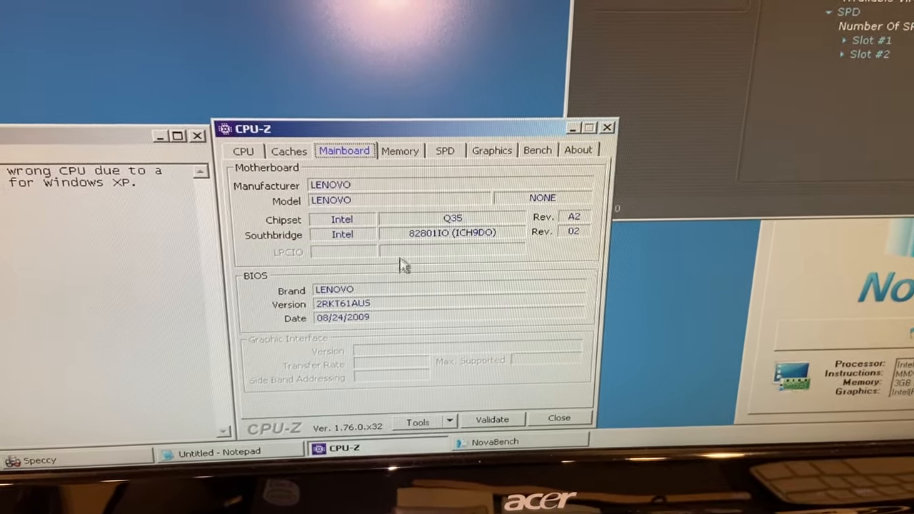
{"action": "left_click", "coordinate": [387, 152]}
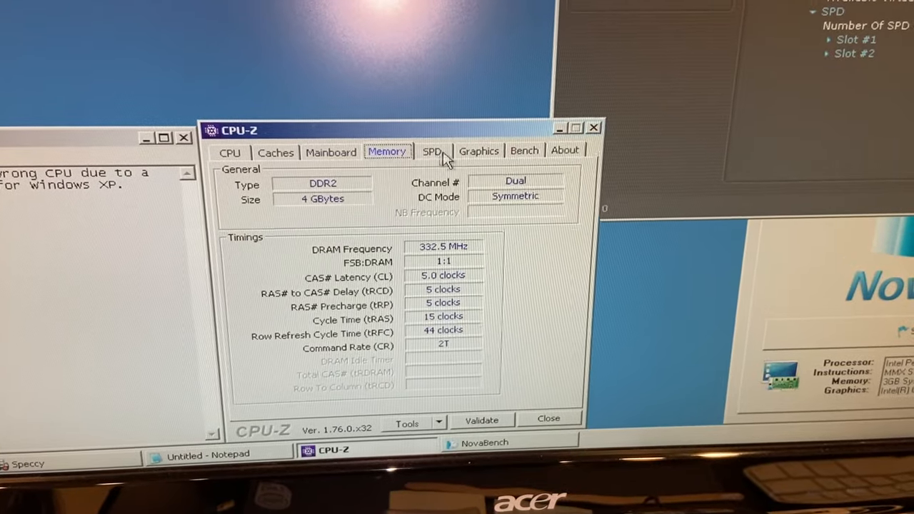
{"action": "left_click", "coordinate": [479, 151]}
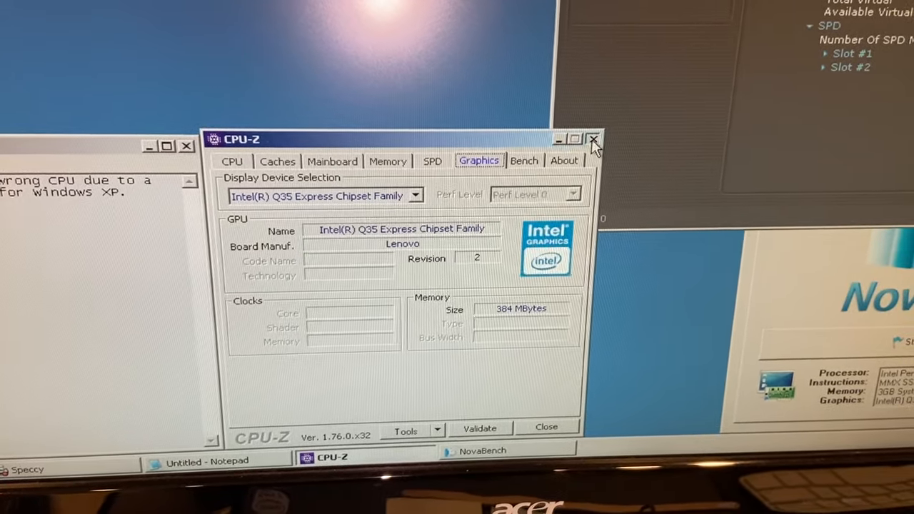
{"action": "left_click", "coordinate": [593, 139]}
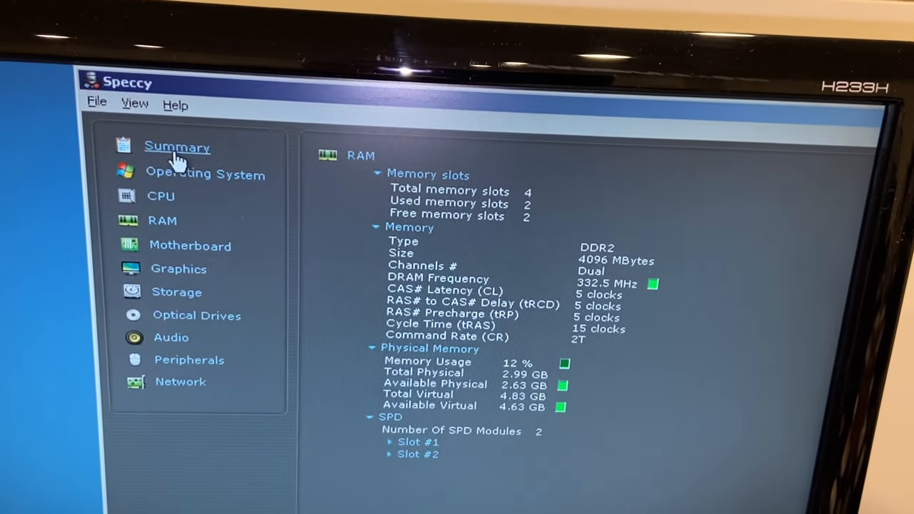
- Show Speccy's Summary page listing Windows XP Professional SP3 and the E8200 at 42 °C
{"action": "left_click", "coordinate": [176, 146]}
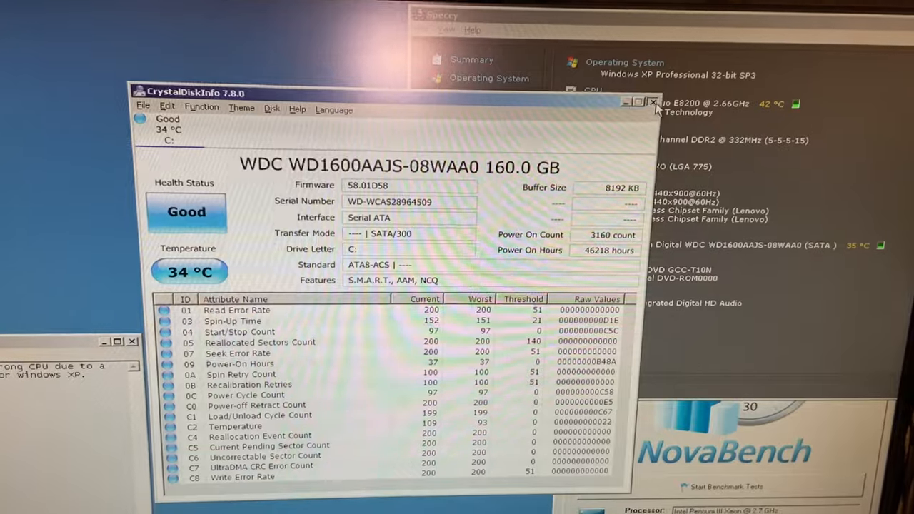
- Close CrystalDiskInfo after it reported the WDC 160 GB drive in Good health
{"action": "left_click", "coordinate": [651, 102]}
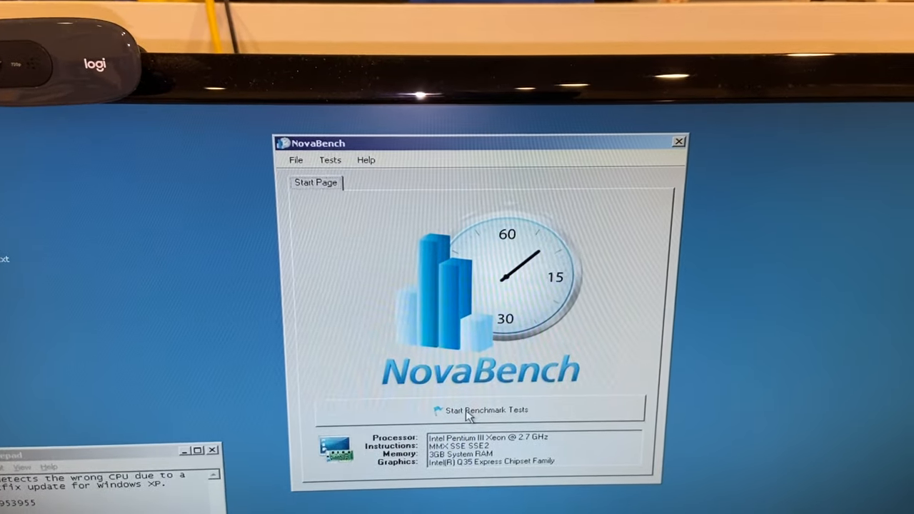
- Try starting the benchmark, then close the Notepad hotfix note without saving
{"action": "left_click", "coordinate": [486, 410]}
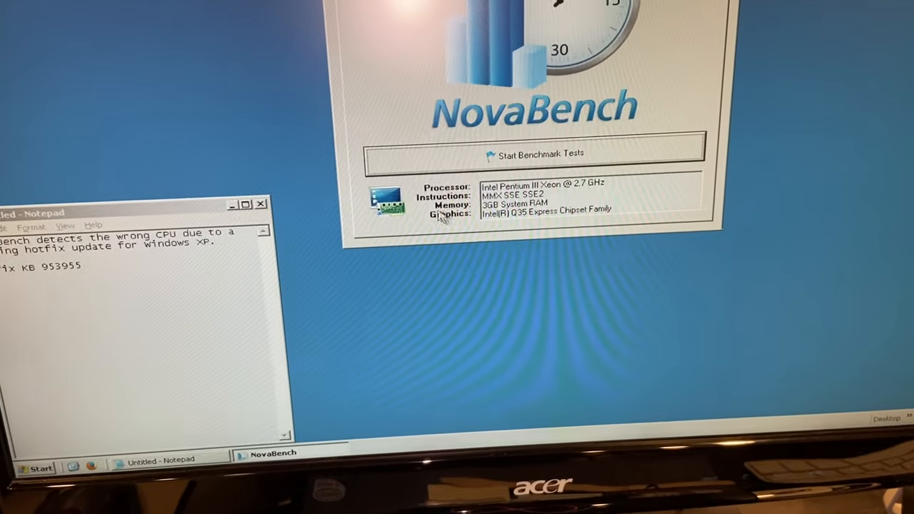
{"action": "left_click", "coordinate": [261, 204]}
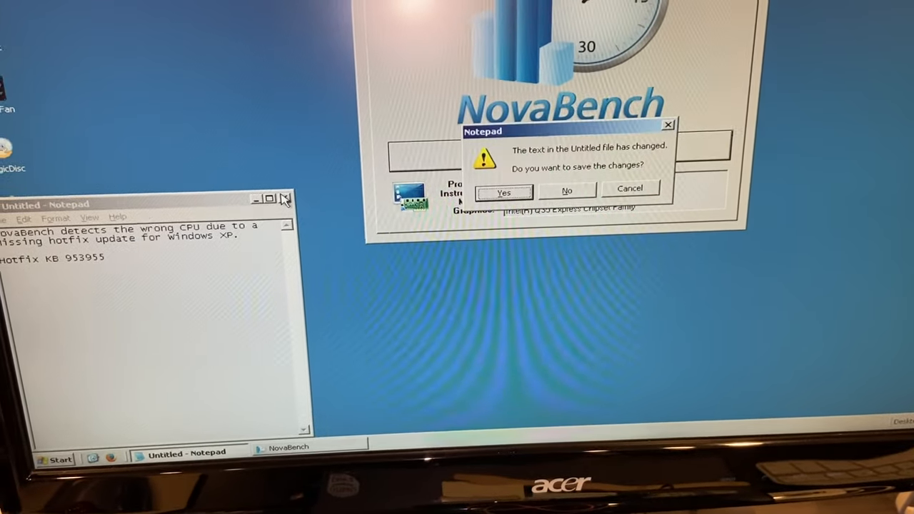
{"action": "left_click", "coordinate": [566, 191]}
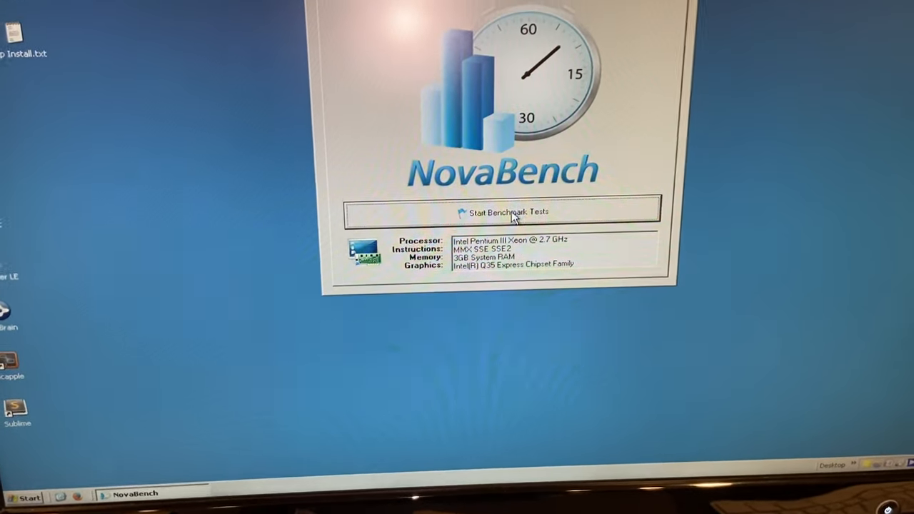
- Launch the NovaBench tests, accepting the close-programs warning and the Pixel Shader 2 notice
{"action": "left_click", "coordinate": [507, 212]}
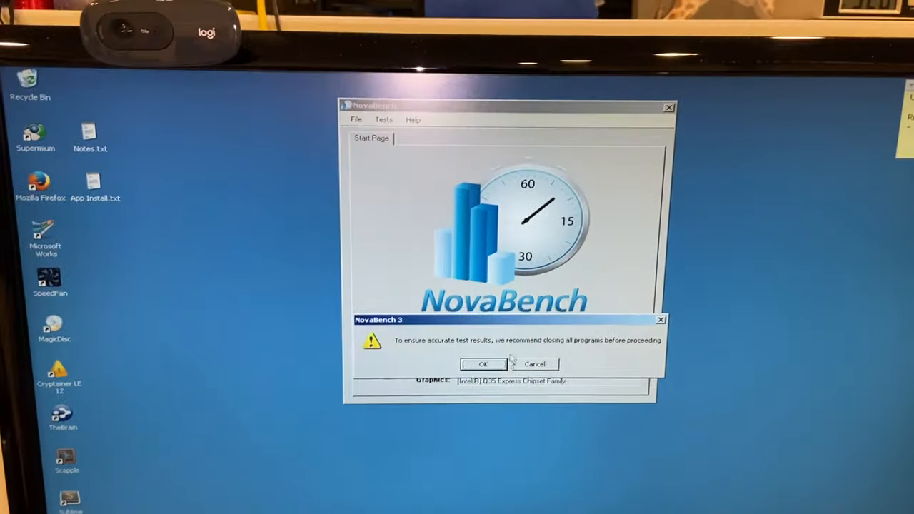
{"action": "left_click", "coordinate": [483, 364]}
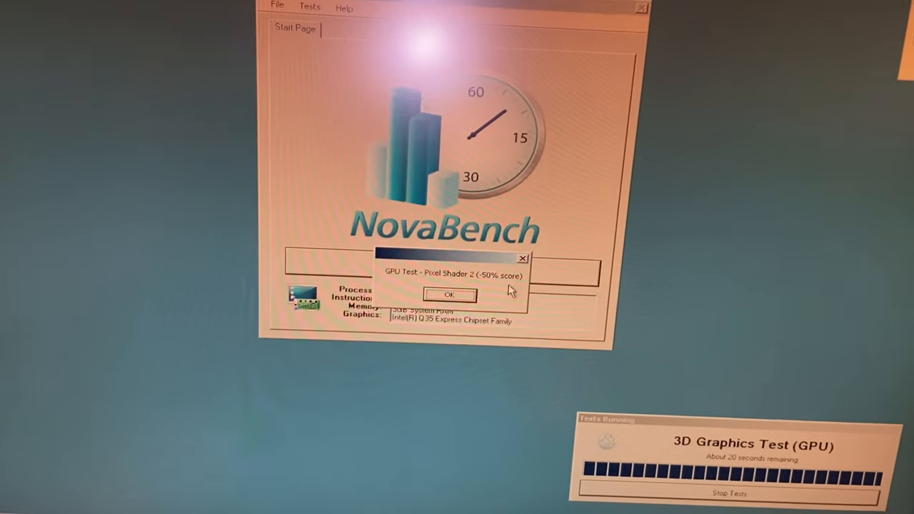
{"action": "left_click", "coordinate": [447, 295]}
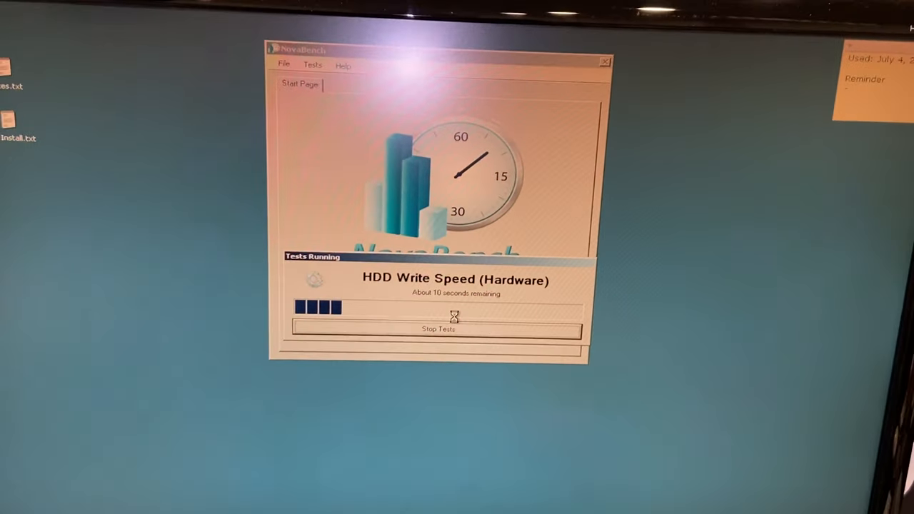